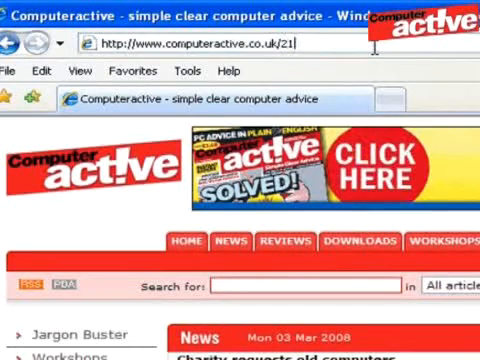
- Download Thunderbird Setup 2.0.0.12 from Computeractive and save it to the Desktop
text(70)
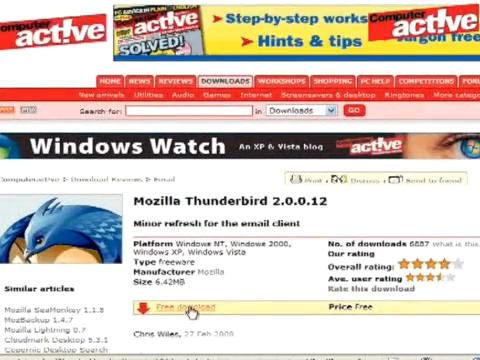
click(170, 307)
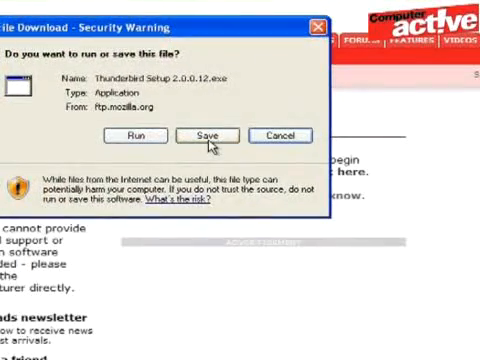
click(203, 135)
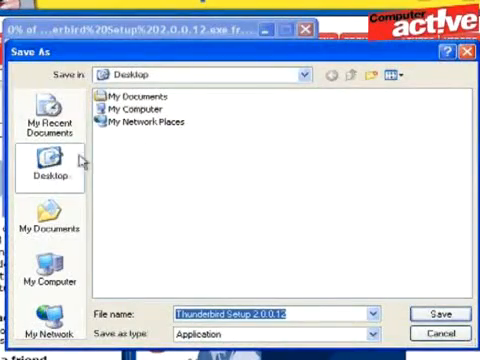
mouse_move(60, 165)
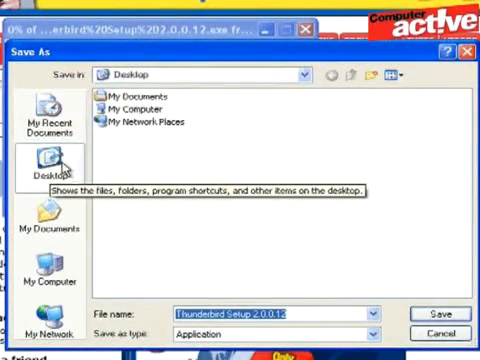
mouse_move(345, 300)
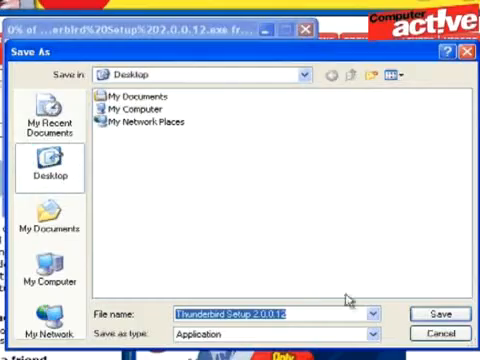
click(438, 312)
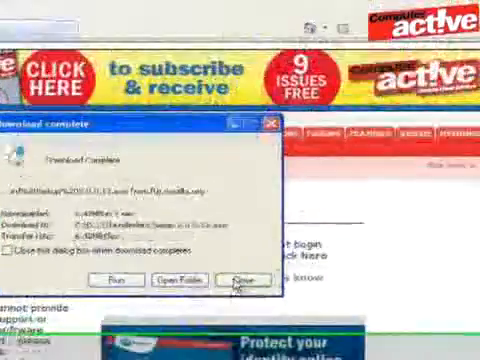
- Run the downloaded Thunderbird setup, accept the licence, and complete a Standard installation
click(239, 280)
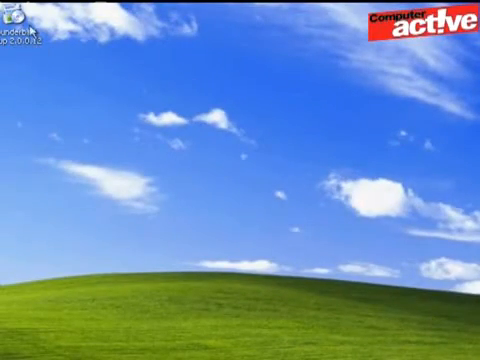
mouse_move(12, 25)
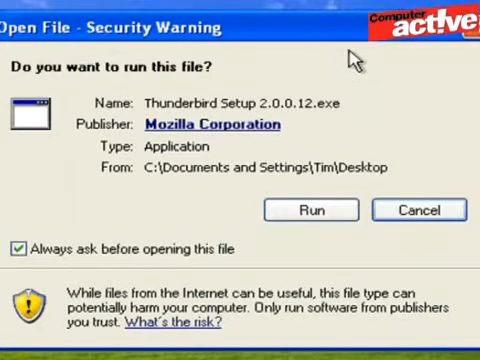
mouse_move(328, 180)
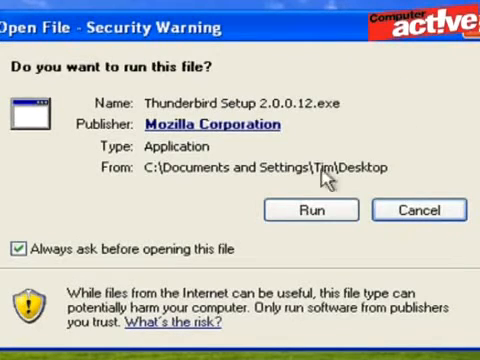
click(310, 210)
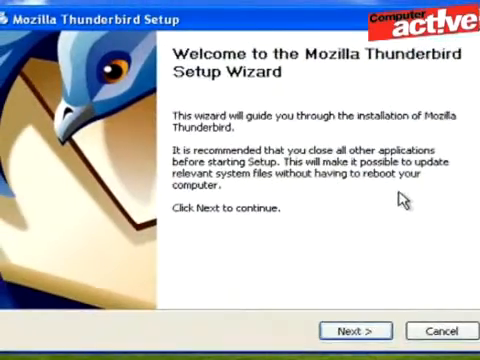
mouse_move(370, 310)
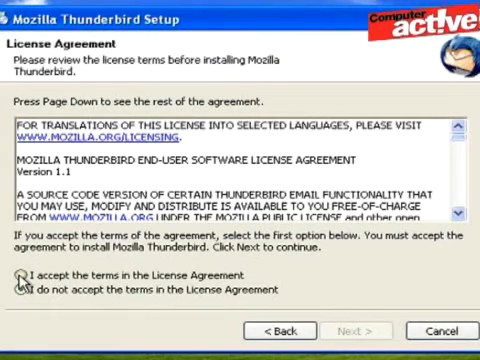
click(20, 275)
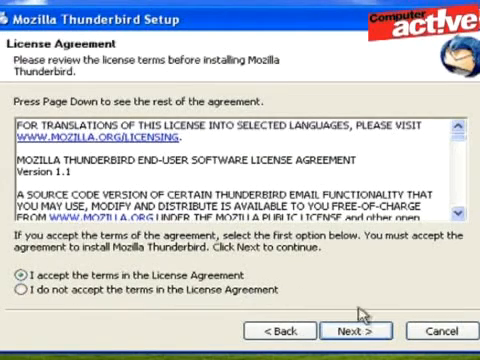
click(351, 327)
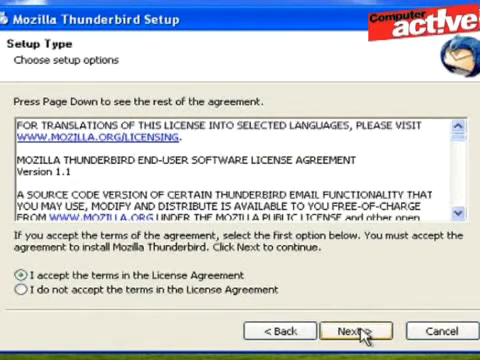
click(348, 333)
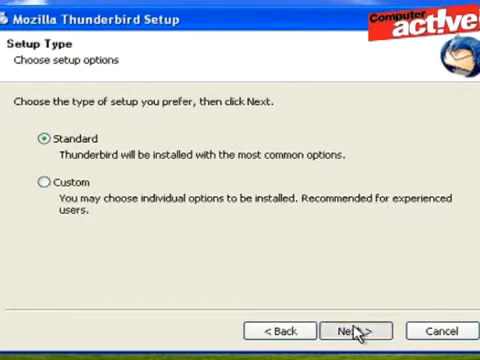
click(354, 329)
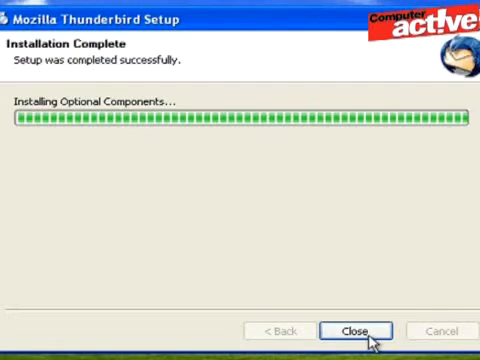
click(352, 330)
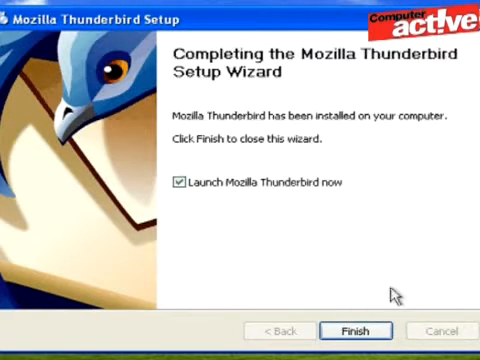
mouse_move(265, 200)
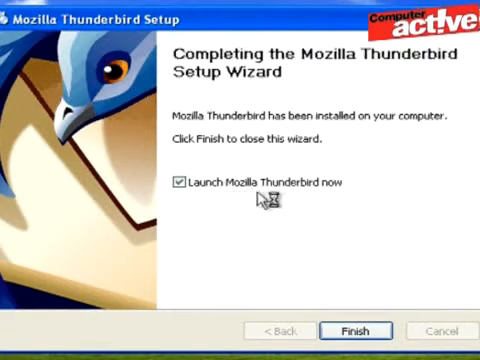
mouse_move(370, 331)
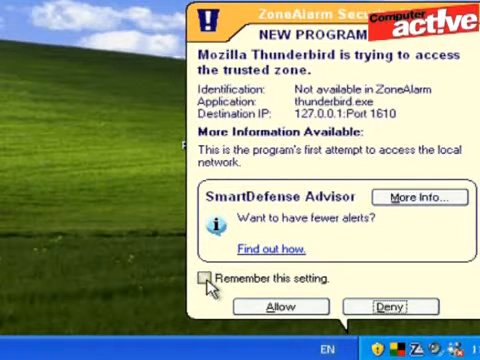
- Allow Thunderbird in the ZoneAlarm alert with Remember this setting ticked
click(215, 278)
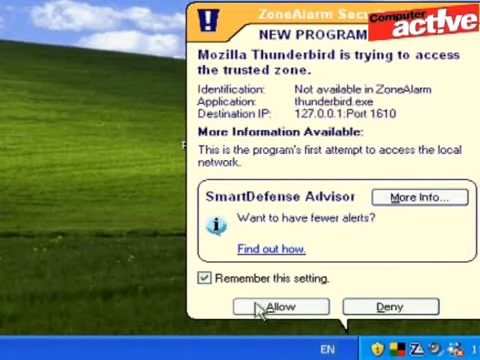
click(279, 306)
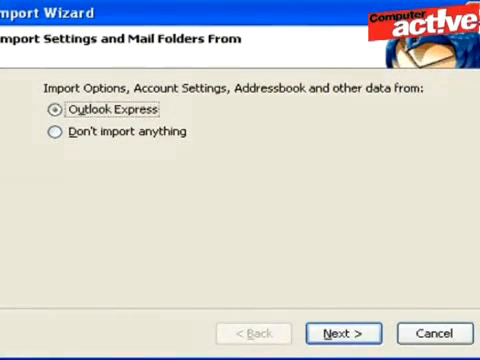
mouse_move(272, 250)
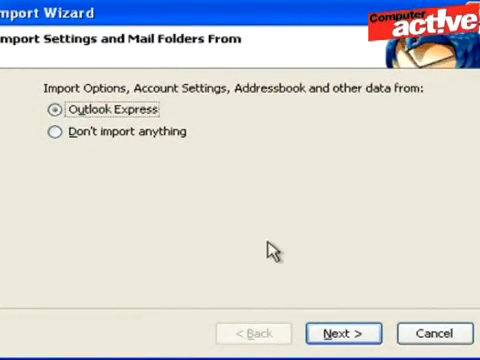
mouse_move(261, 248)
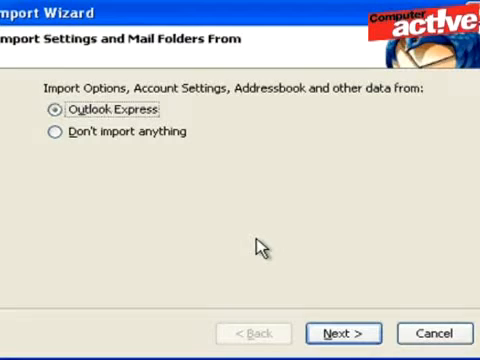
mouse_move(198, 228)
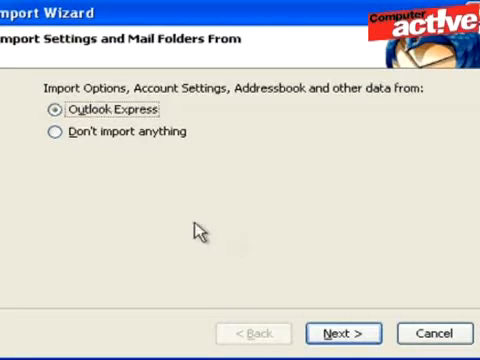
mouse_move(55, 160)
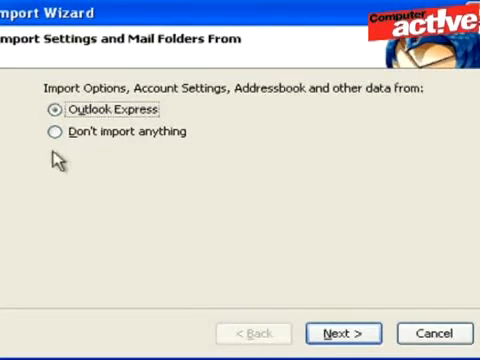
- Choose 'Don't import anything' in the Import Wizard and continue to new account setup
click(47, 131)
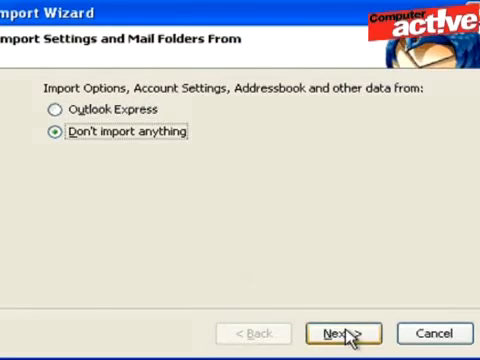
click(332, 331)
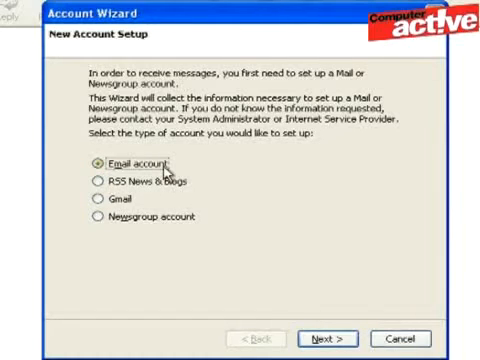
mouse_move(135, 203)
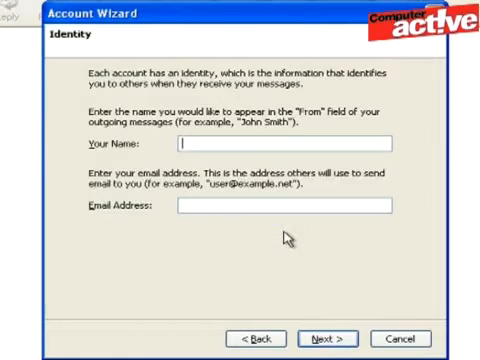
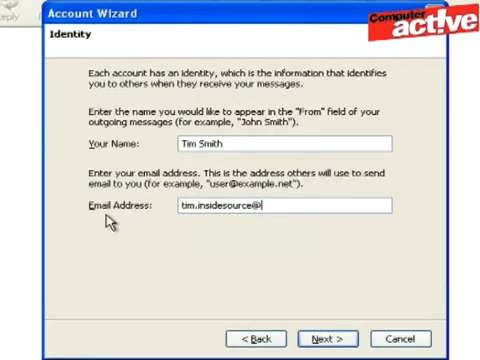
text(googl)
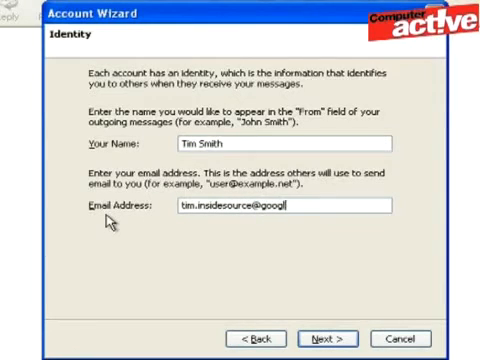
text(email.com)
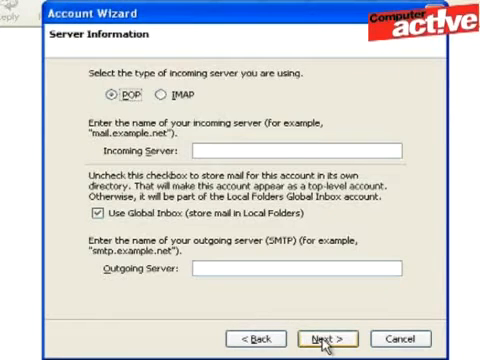
mouse_move(228, 142)
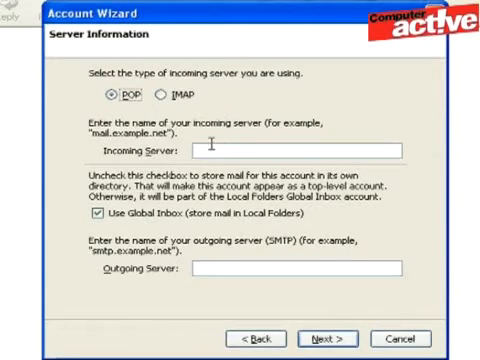
mouse_move(267, 137)
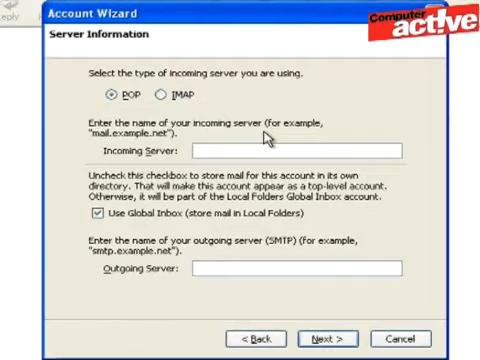
mouse_move(357, 114)
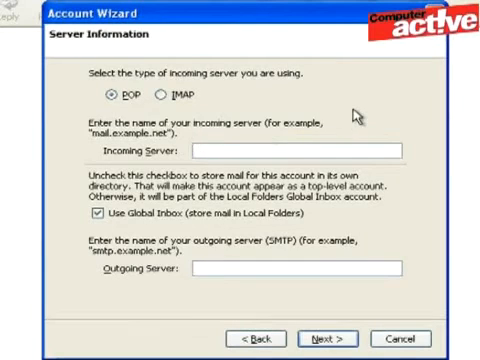
- Set pop.googlemail.com as incoming and smtp.googlemail.com as outgoing server
text(pop.goo)
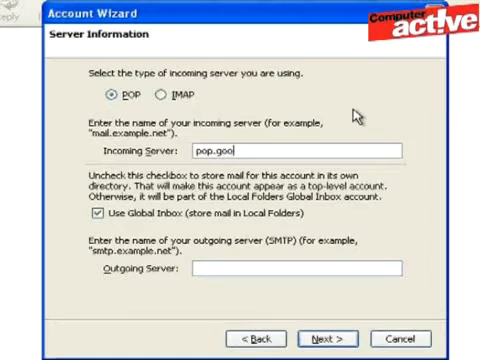
text(glemail.com)
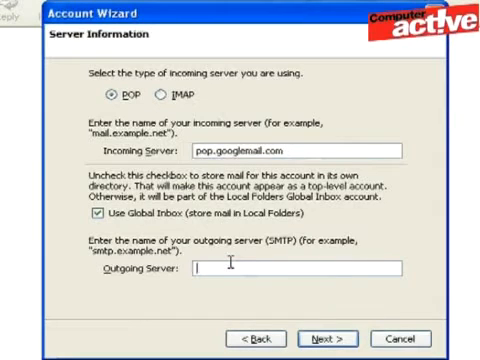
text(smtp.)
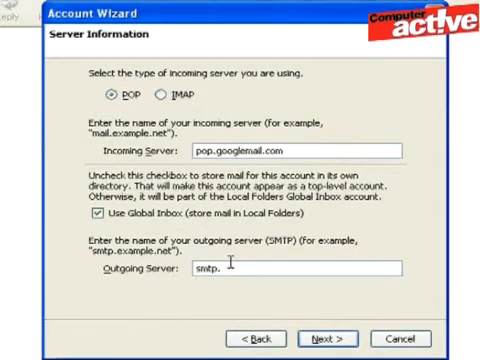
text(googl)
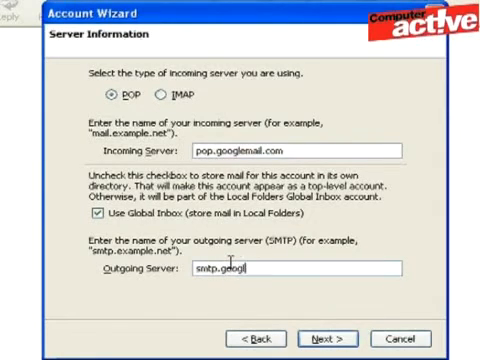
text(email.com)
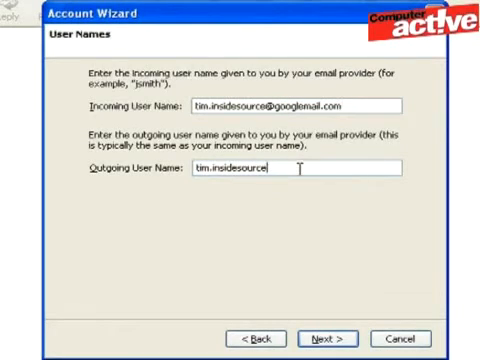
- Complete the outgoing user name and name the account 'Googlemail Account'
text(@gp)
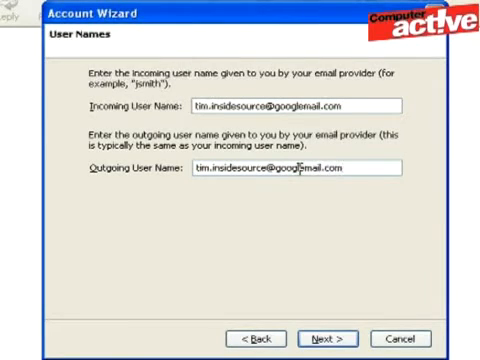
click(328, 311)
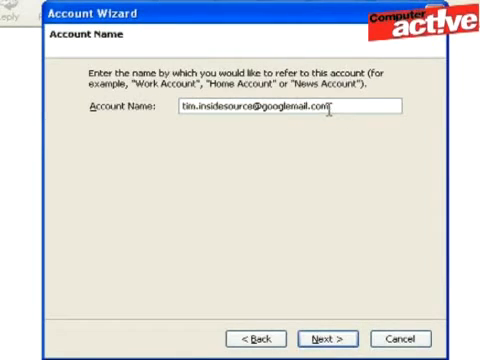
triple_click(285, 113)
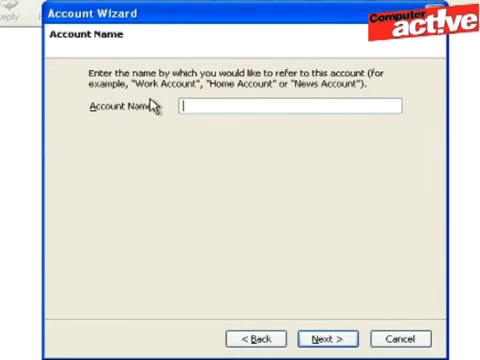
text(Googlemail)
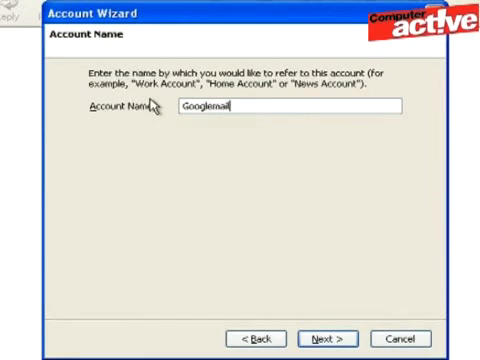
text(Account)
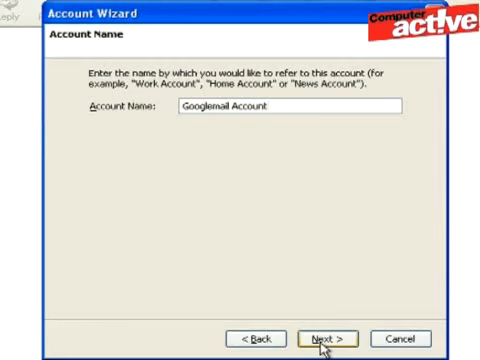
click(326, 302)
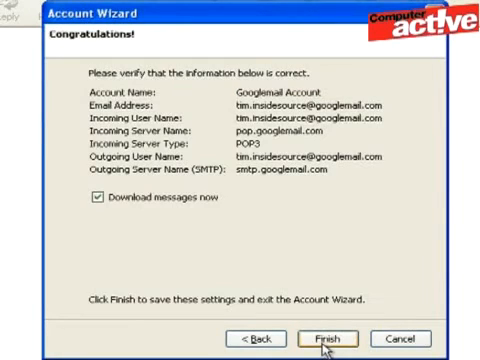